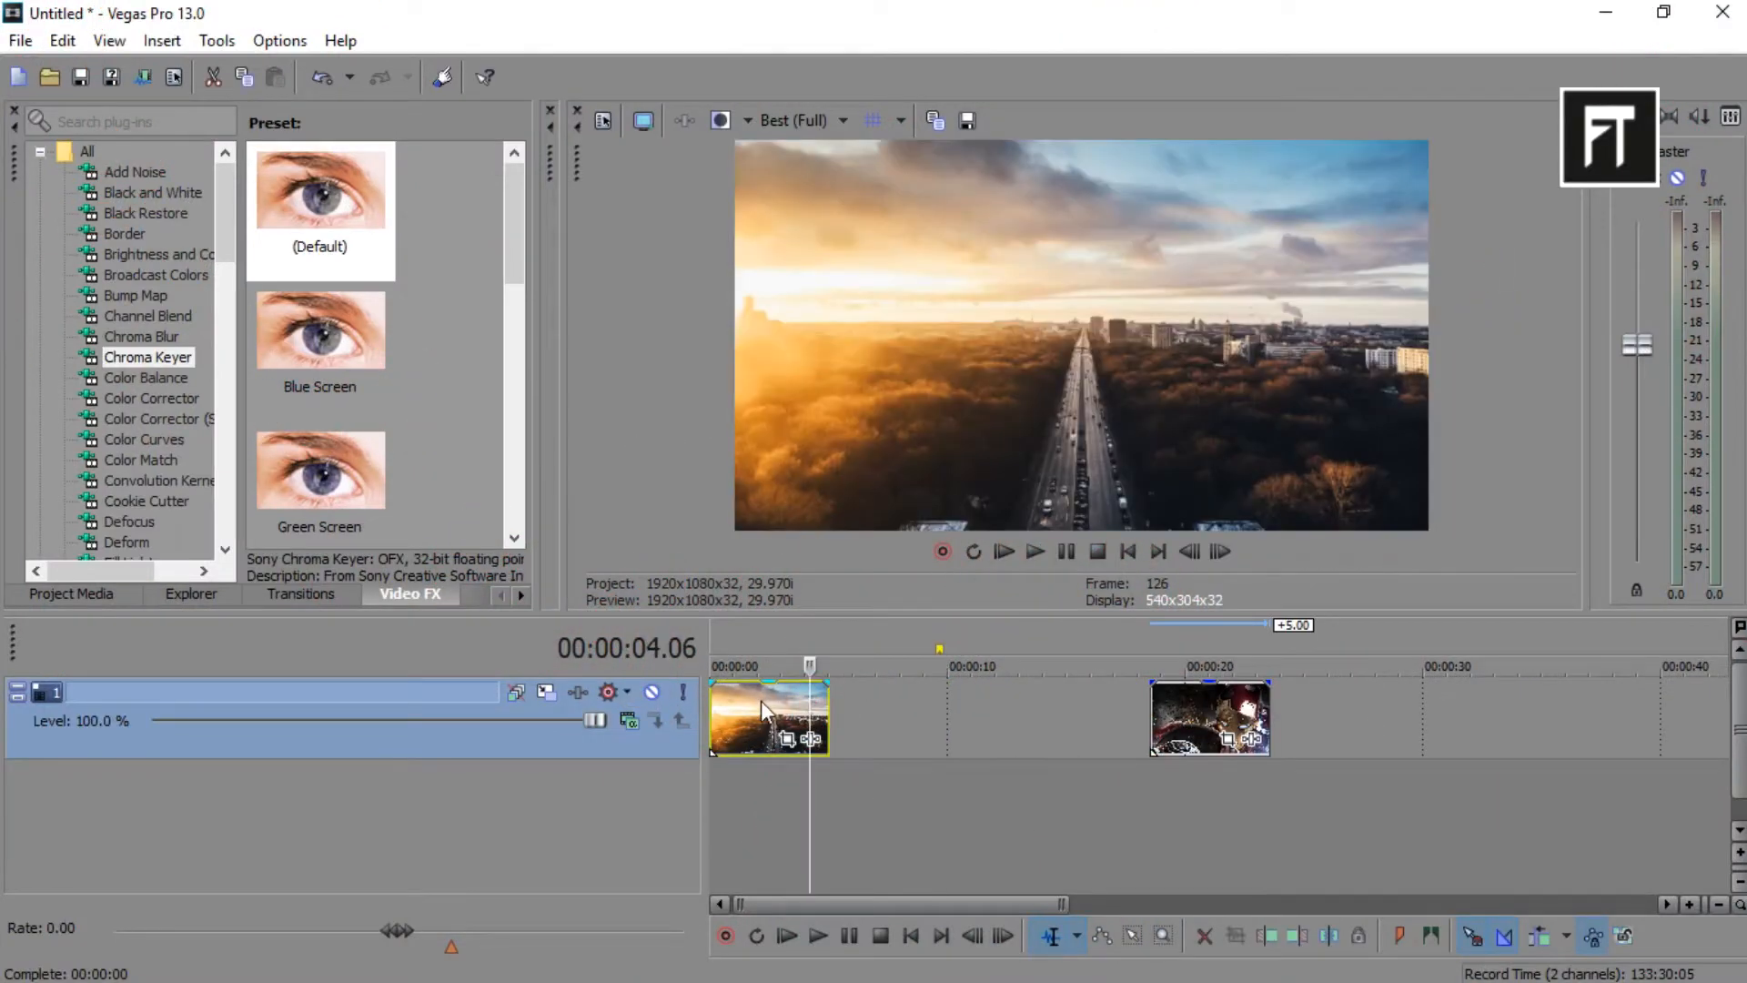
- Place the city clip against the second clip and list the 100% Black and White preset
click(1210, 719)
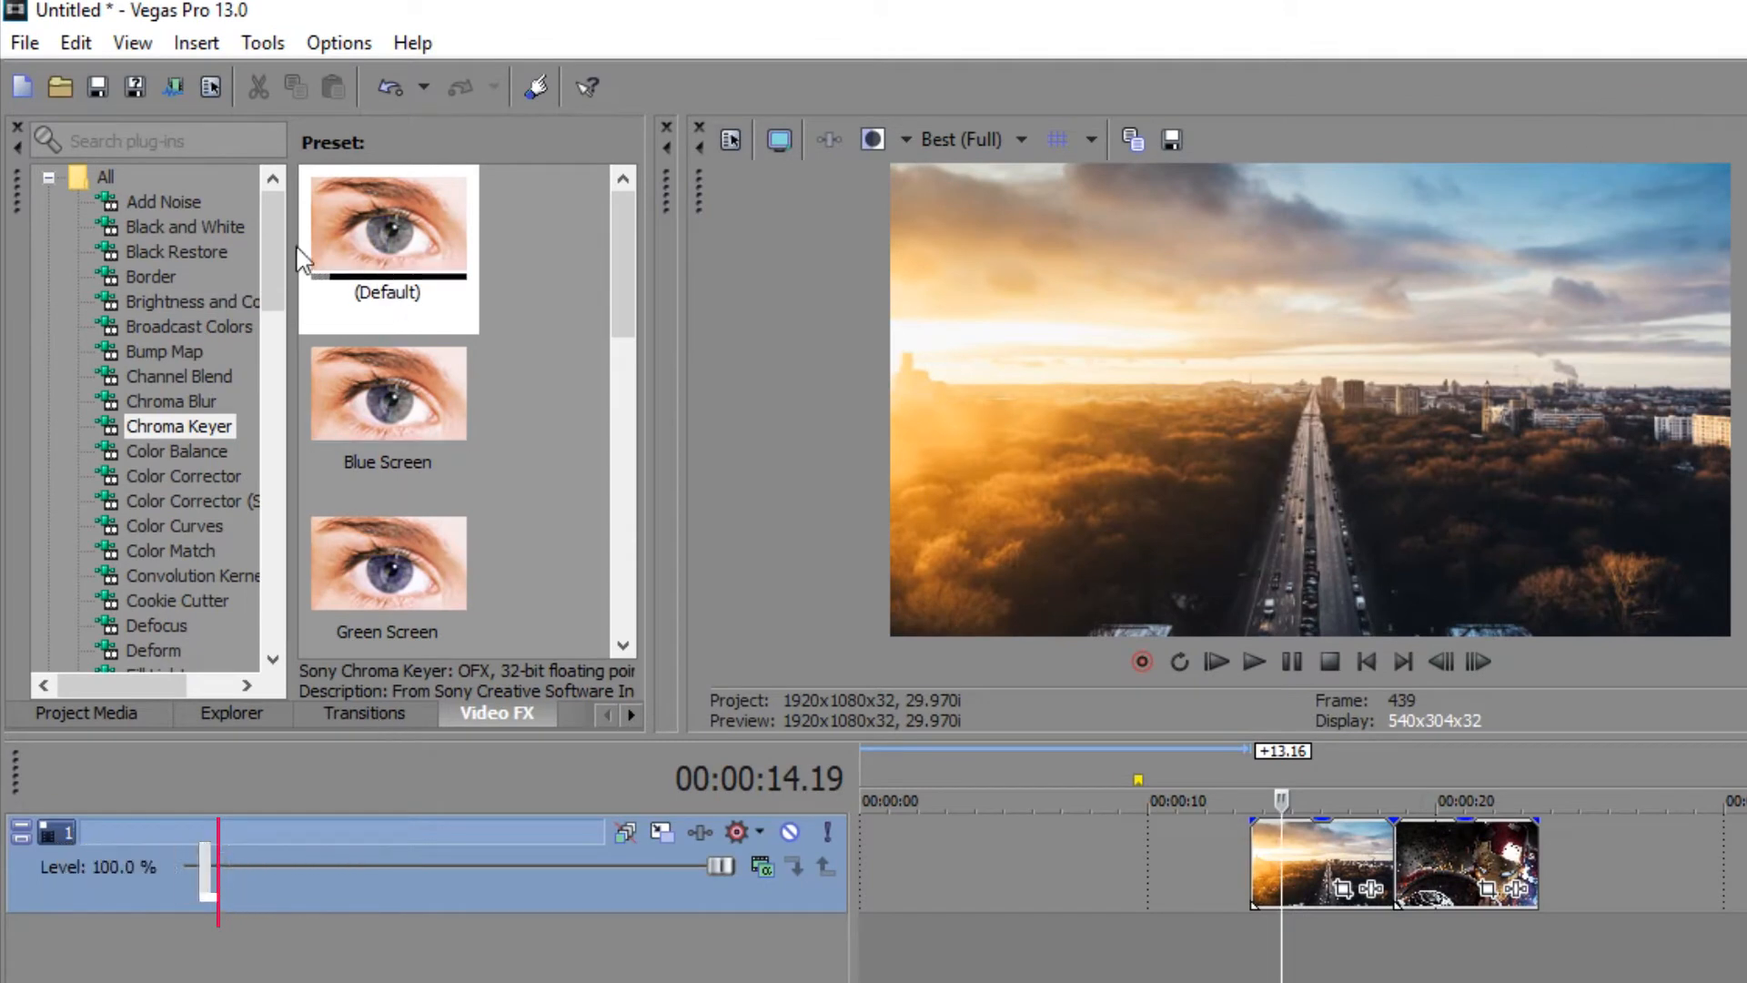
click(185, 227)
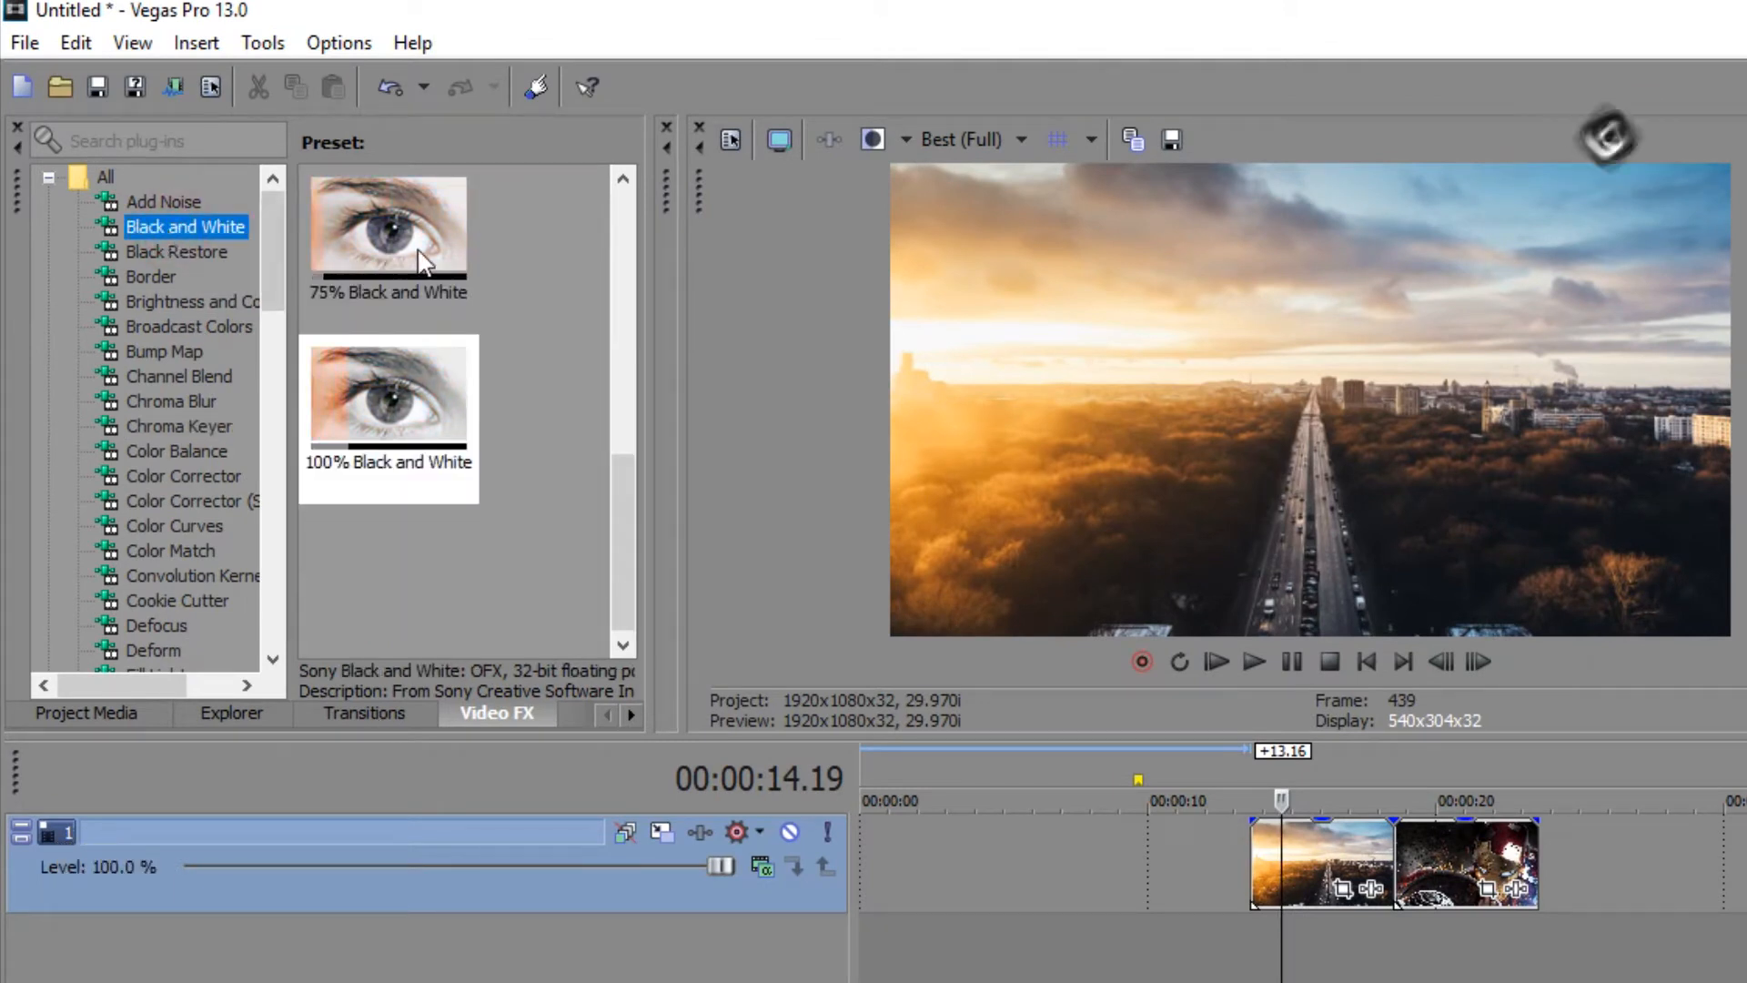
click(387, 396)
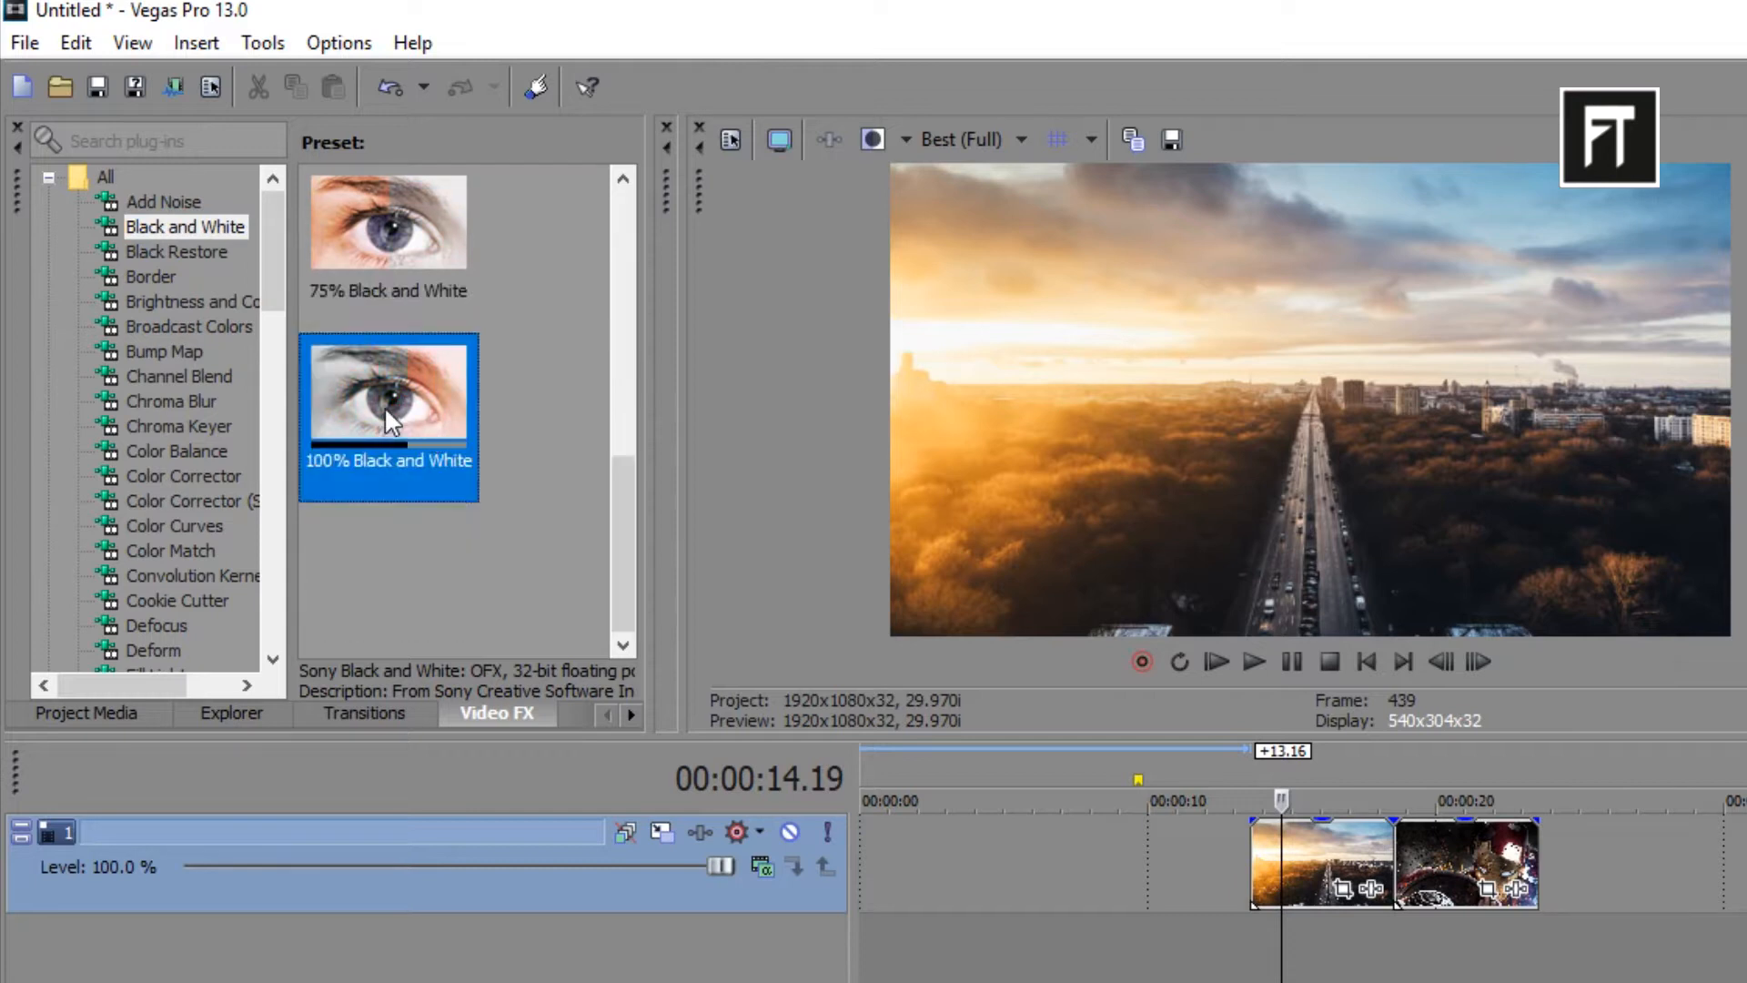
- Apply 100% Black and White to the city clip, animating Blend amount to 0 at 00:00:03.01
double_click(387, 388)
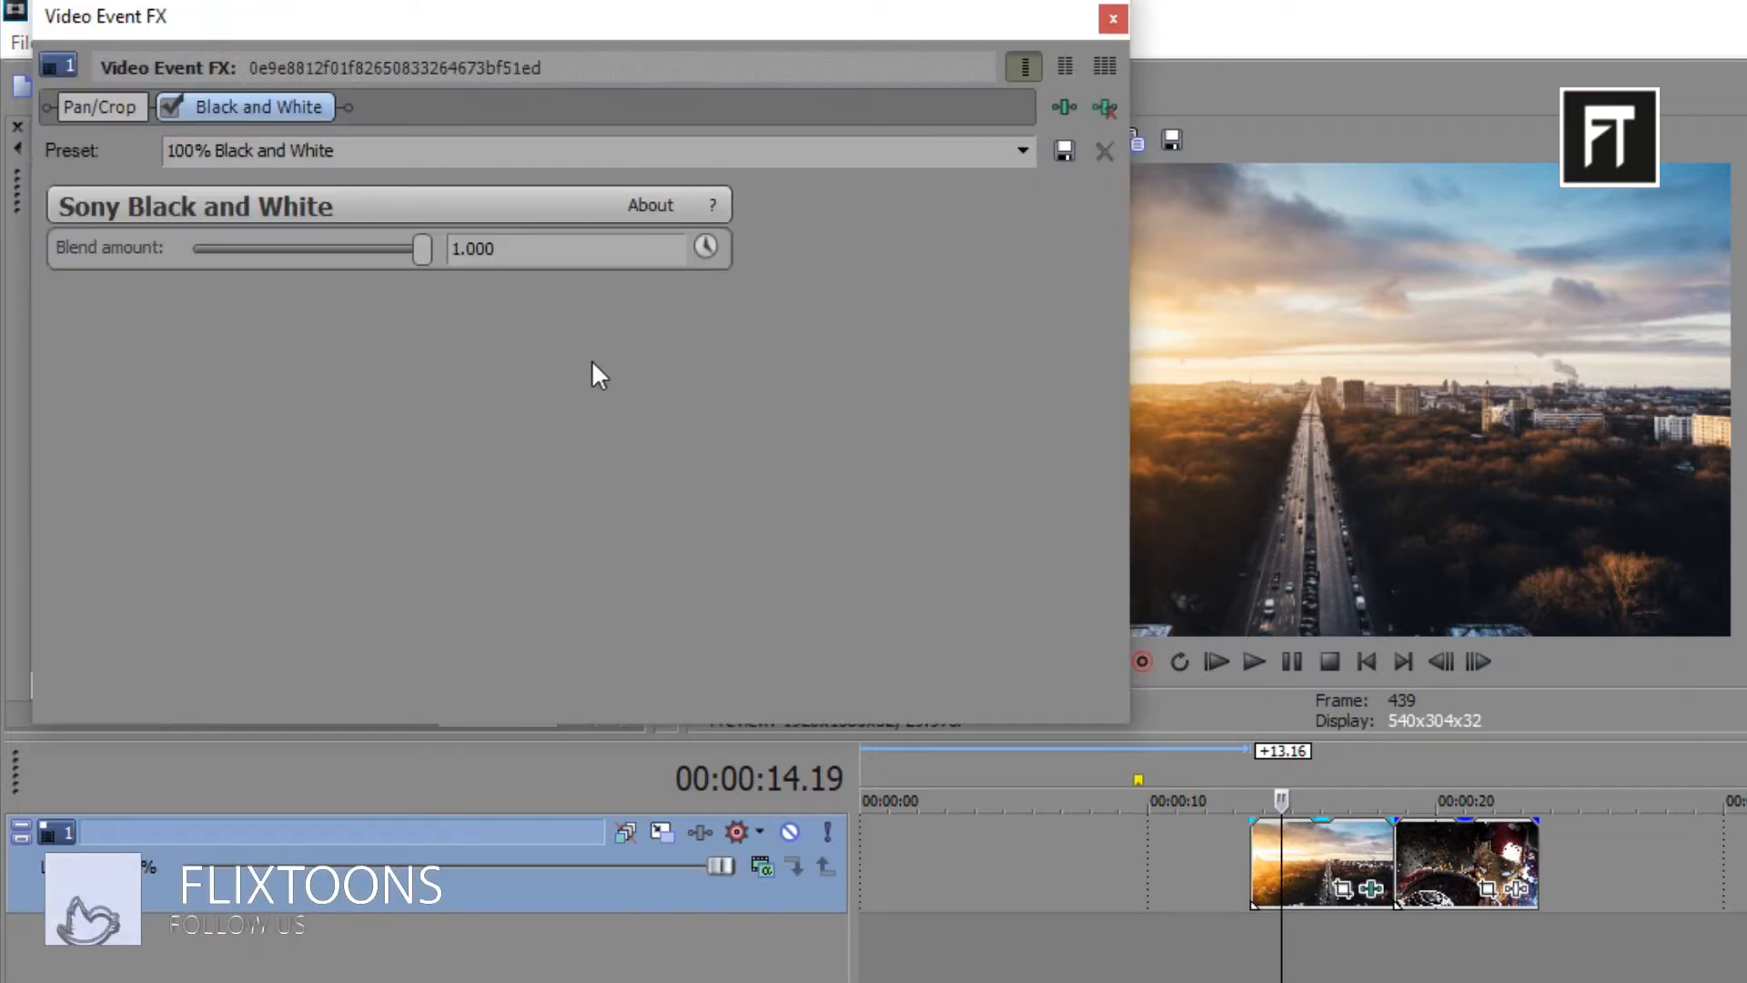
click(705, 247)
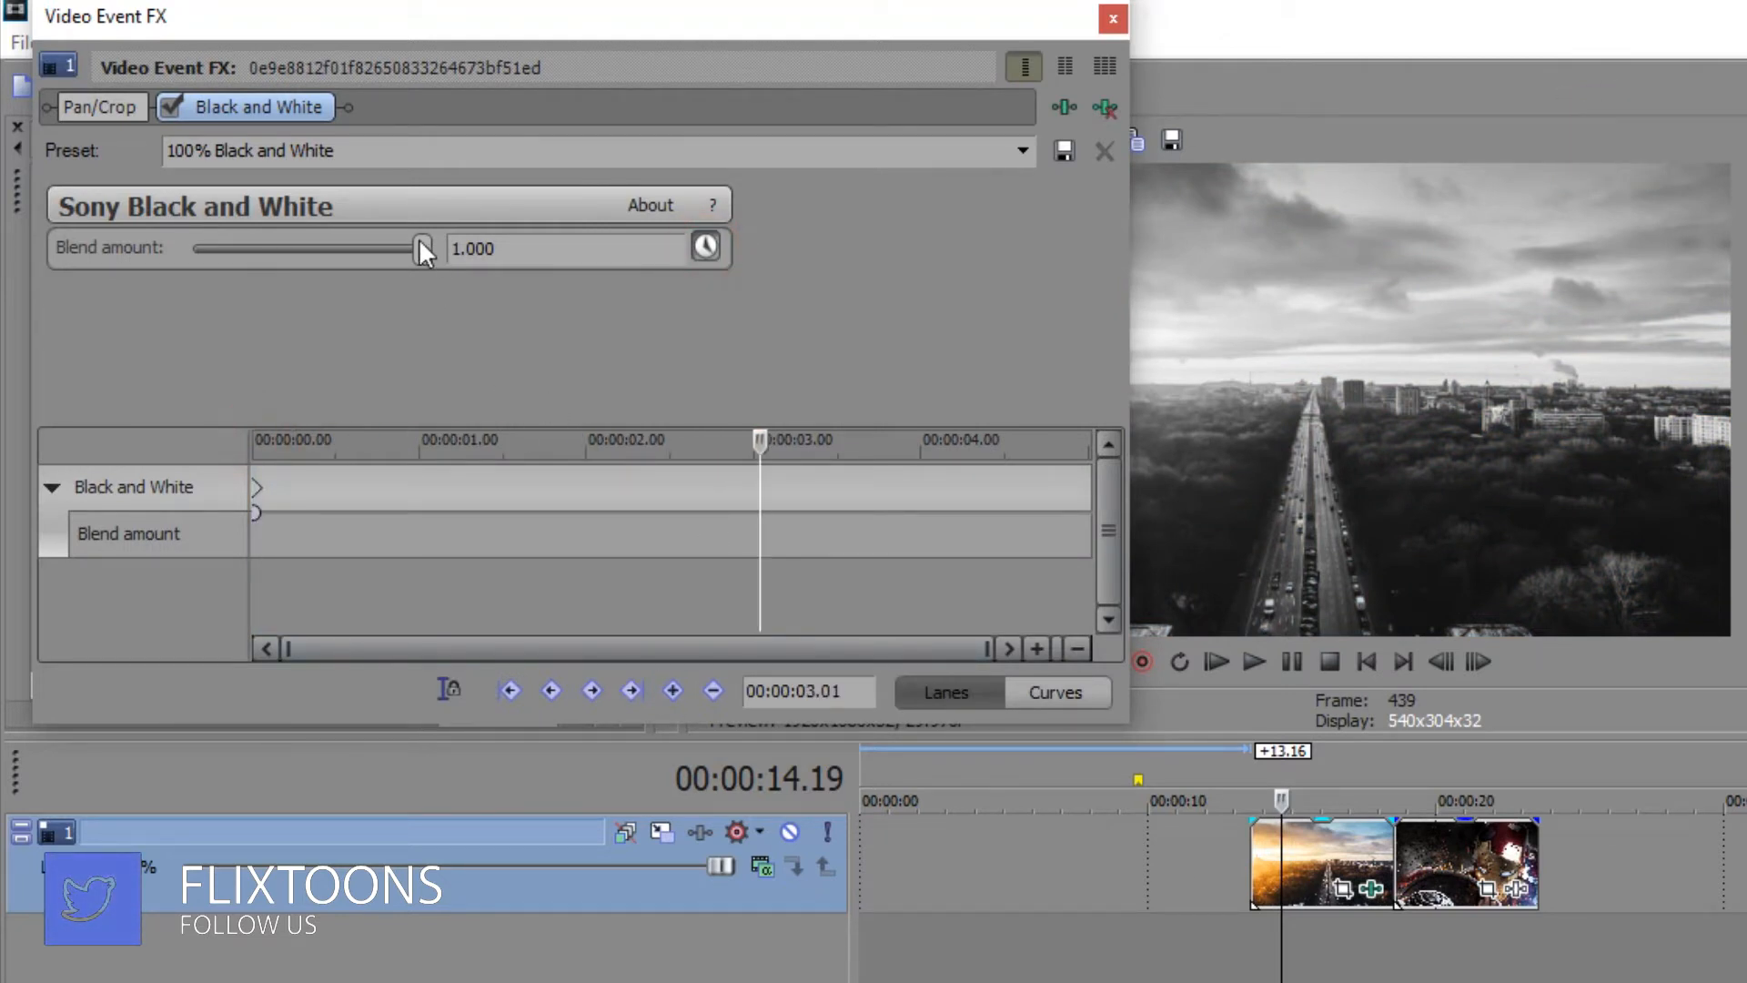
drag(421, 248, 192, 250)
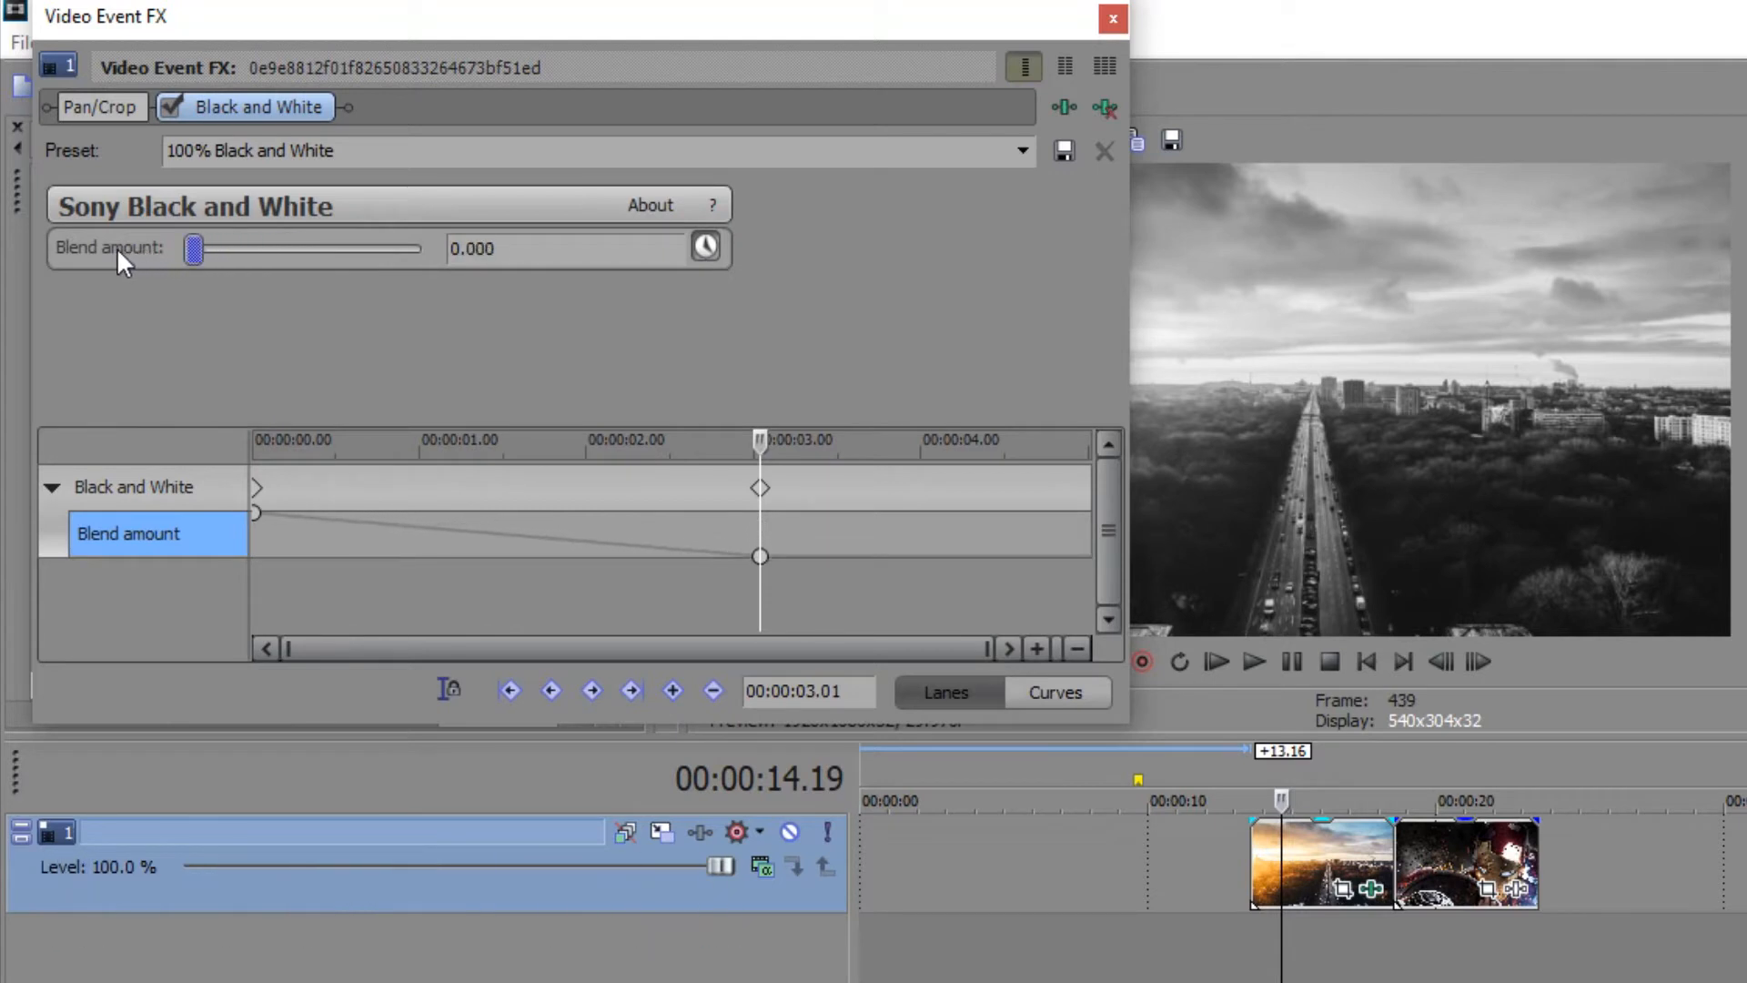
click(1112, 20)
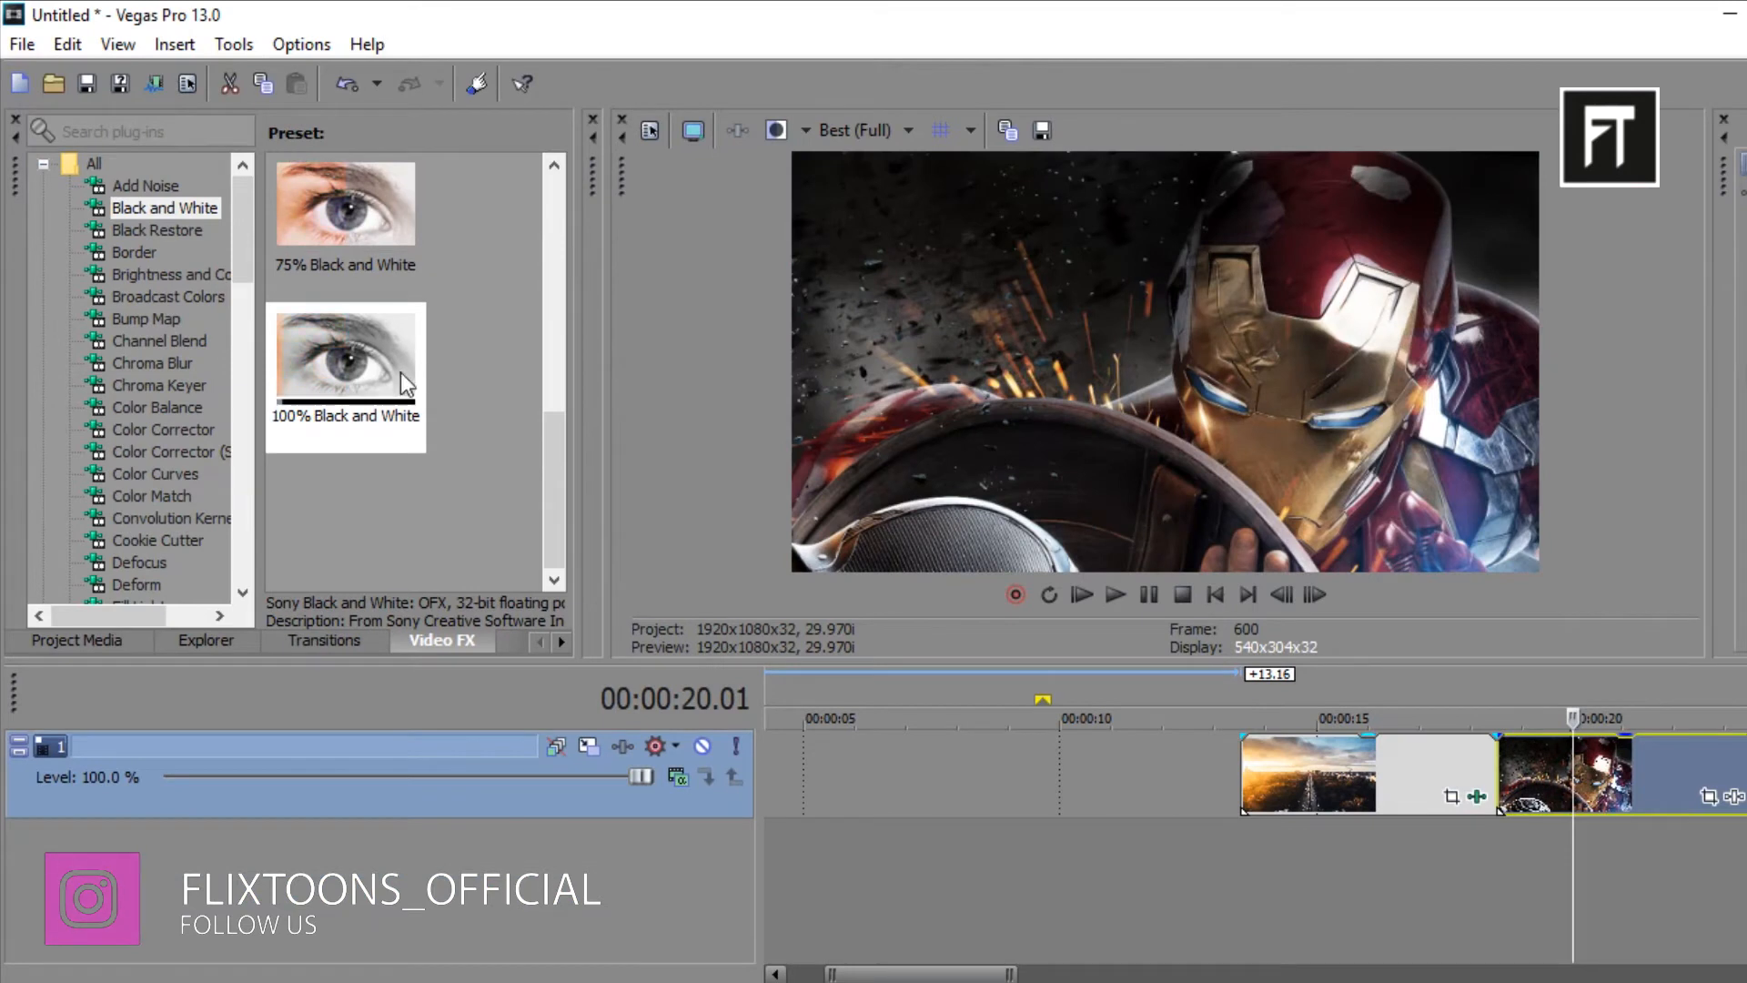
- Apply 100% Black and White to the Iron Man clip, animating Blend amount to 0 at 00:00:02.26
double_click(344, 357)
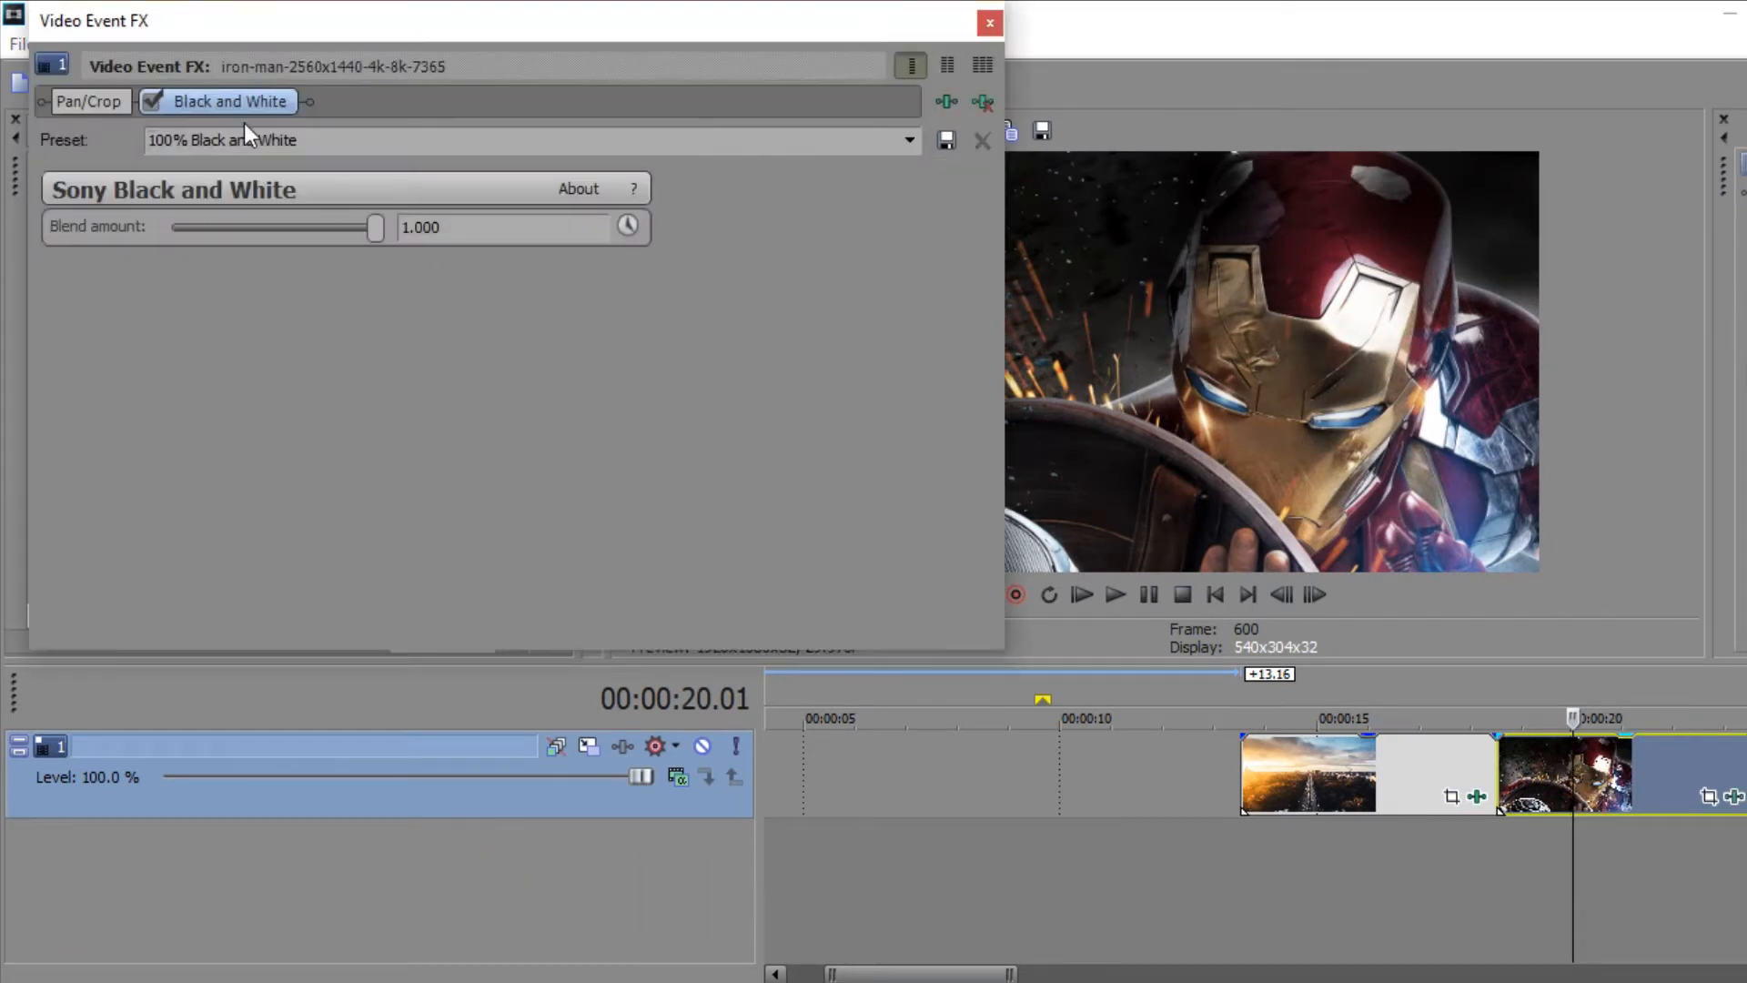
click(626, 226)
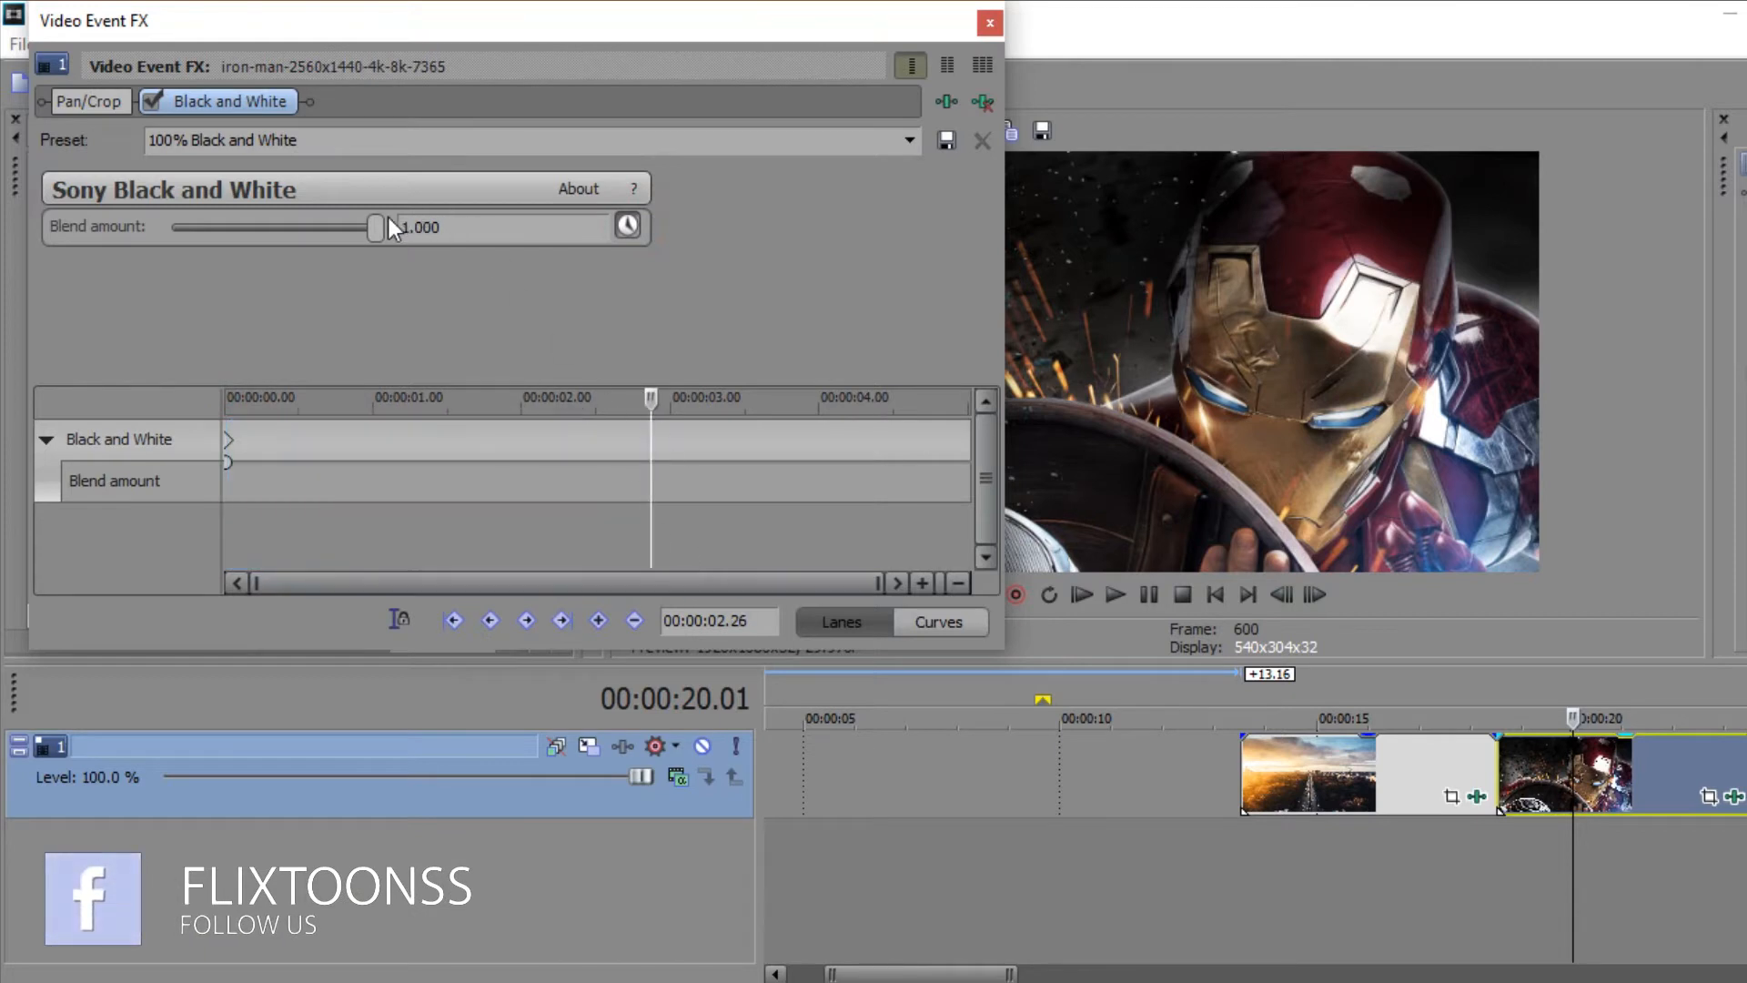
drag(376, 227, 174, 227)
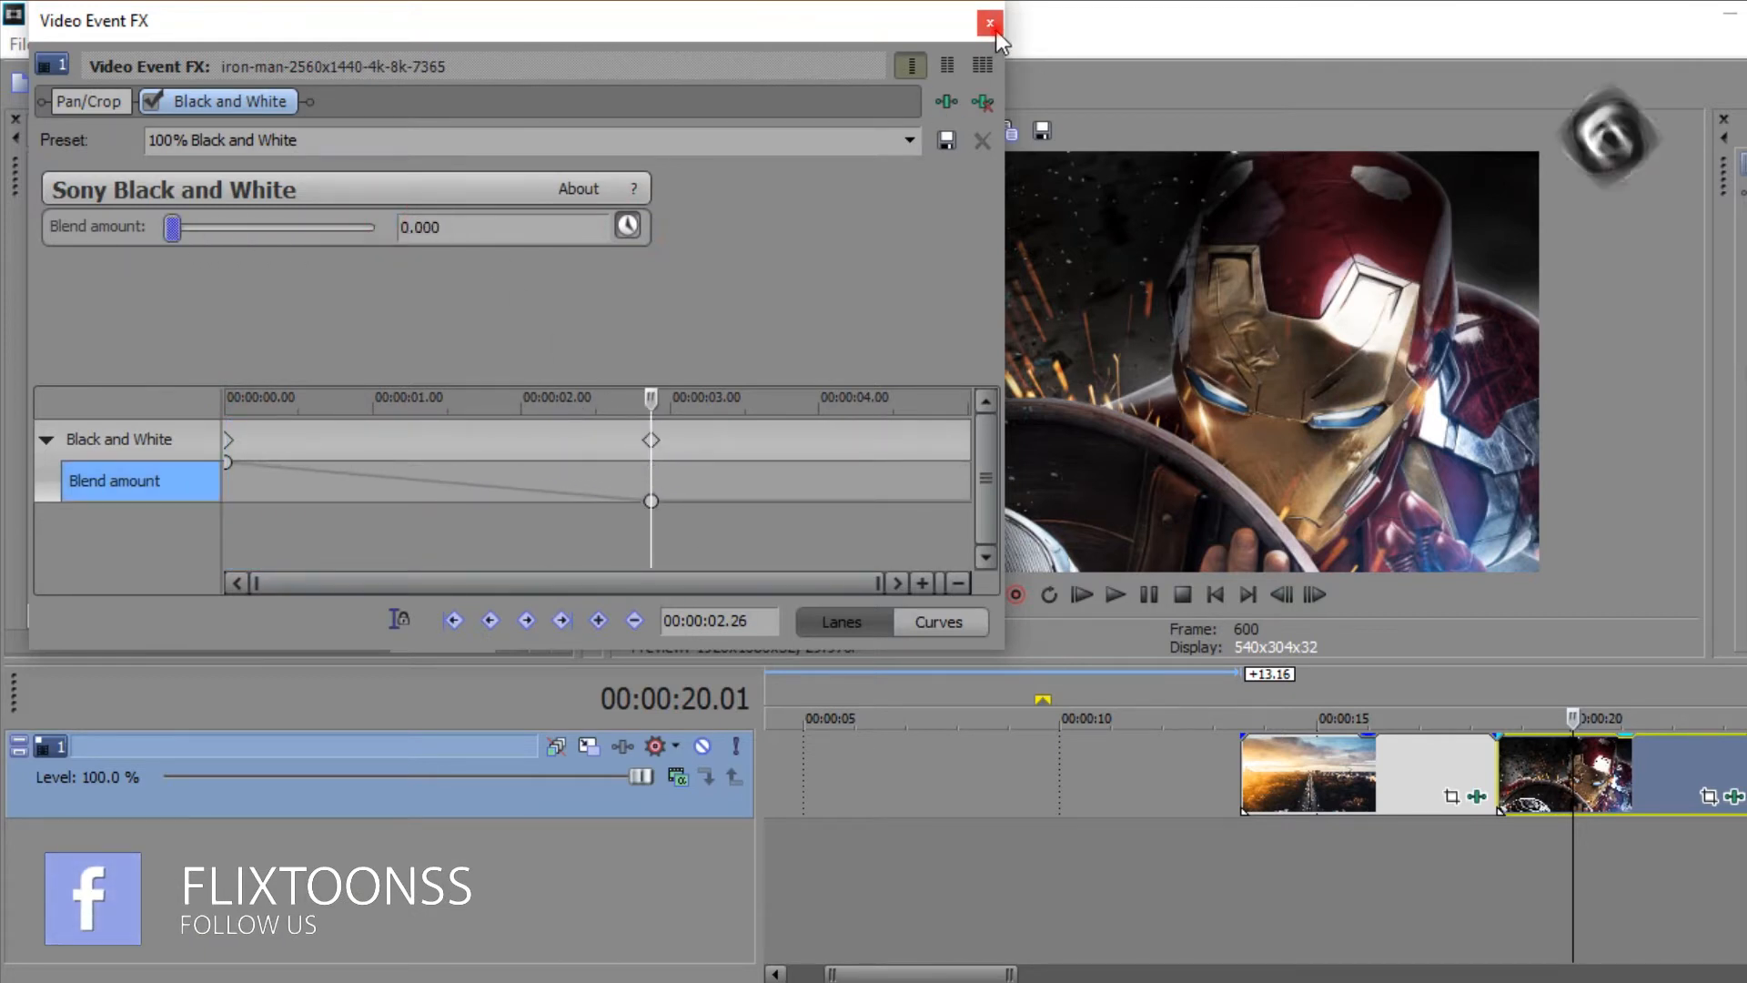
click(987, 22)
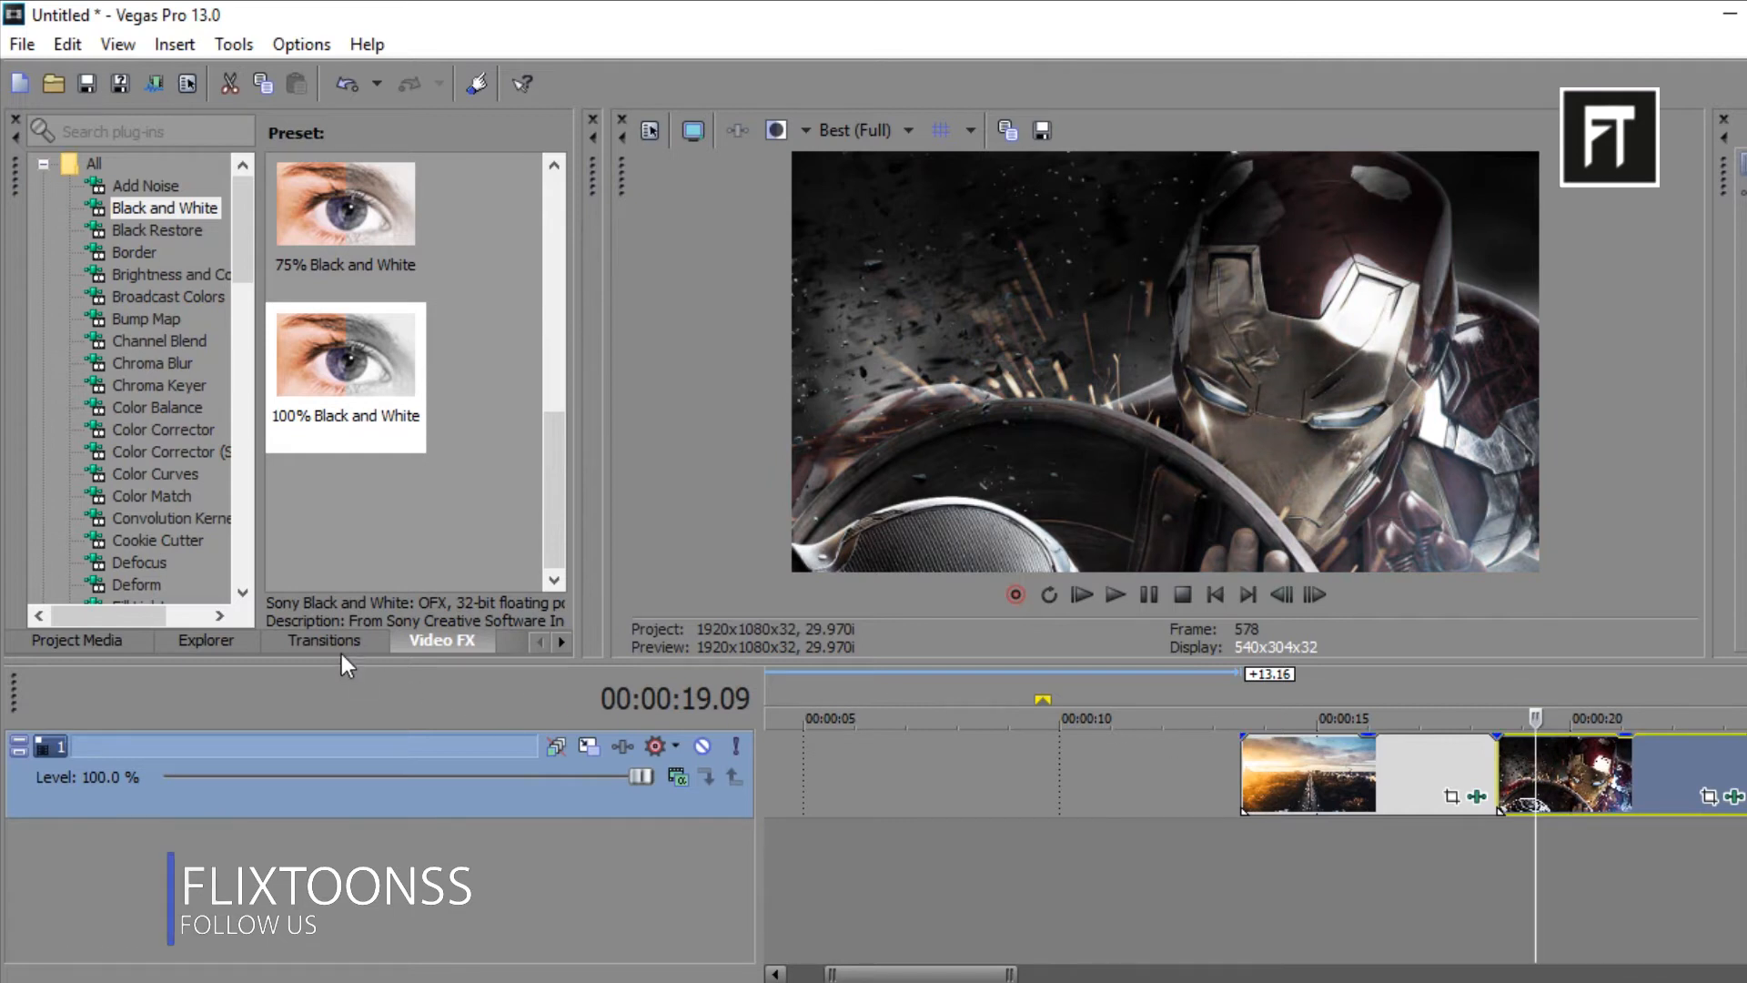
- Add the Soft Noise Gradient Wipe transition between the city and Iron Man clips
click(324, 639)
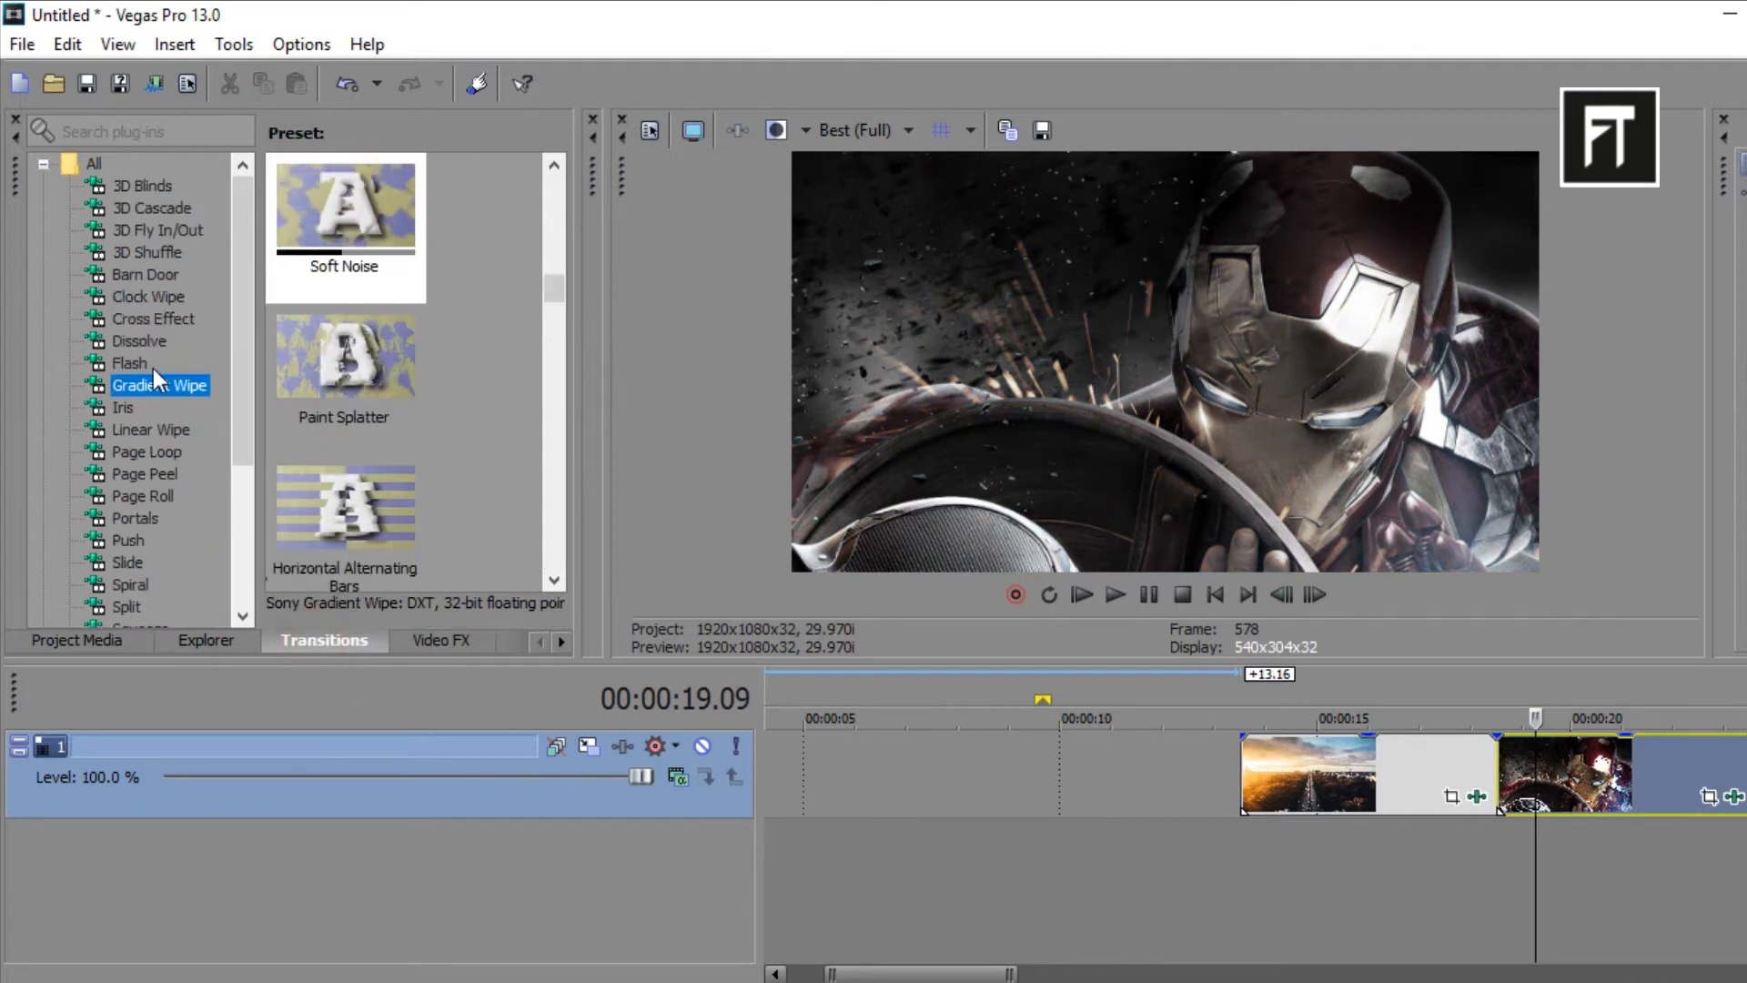
scroll(down, 3)
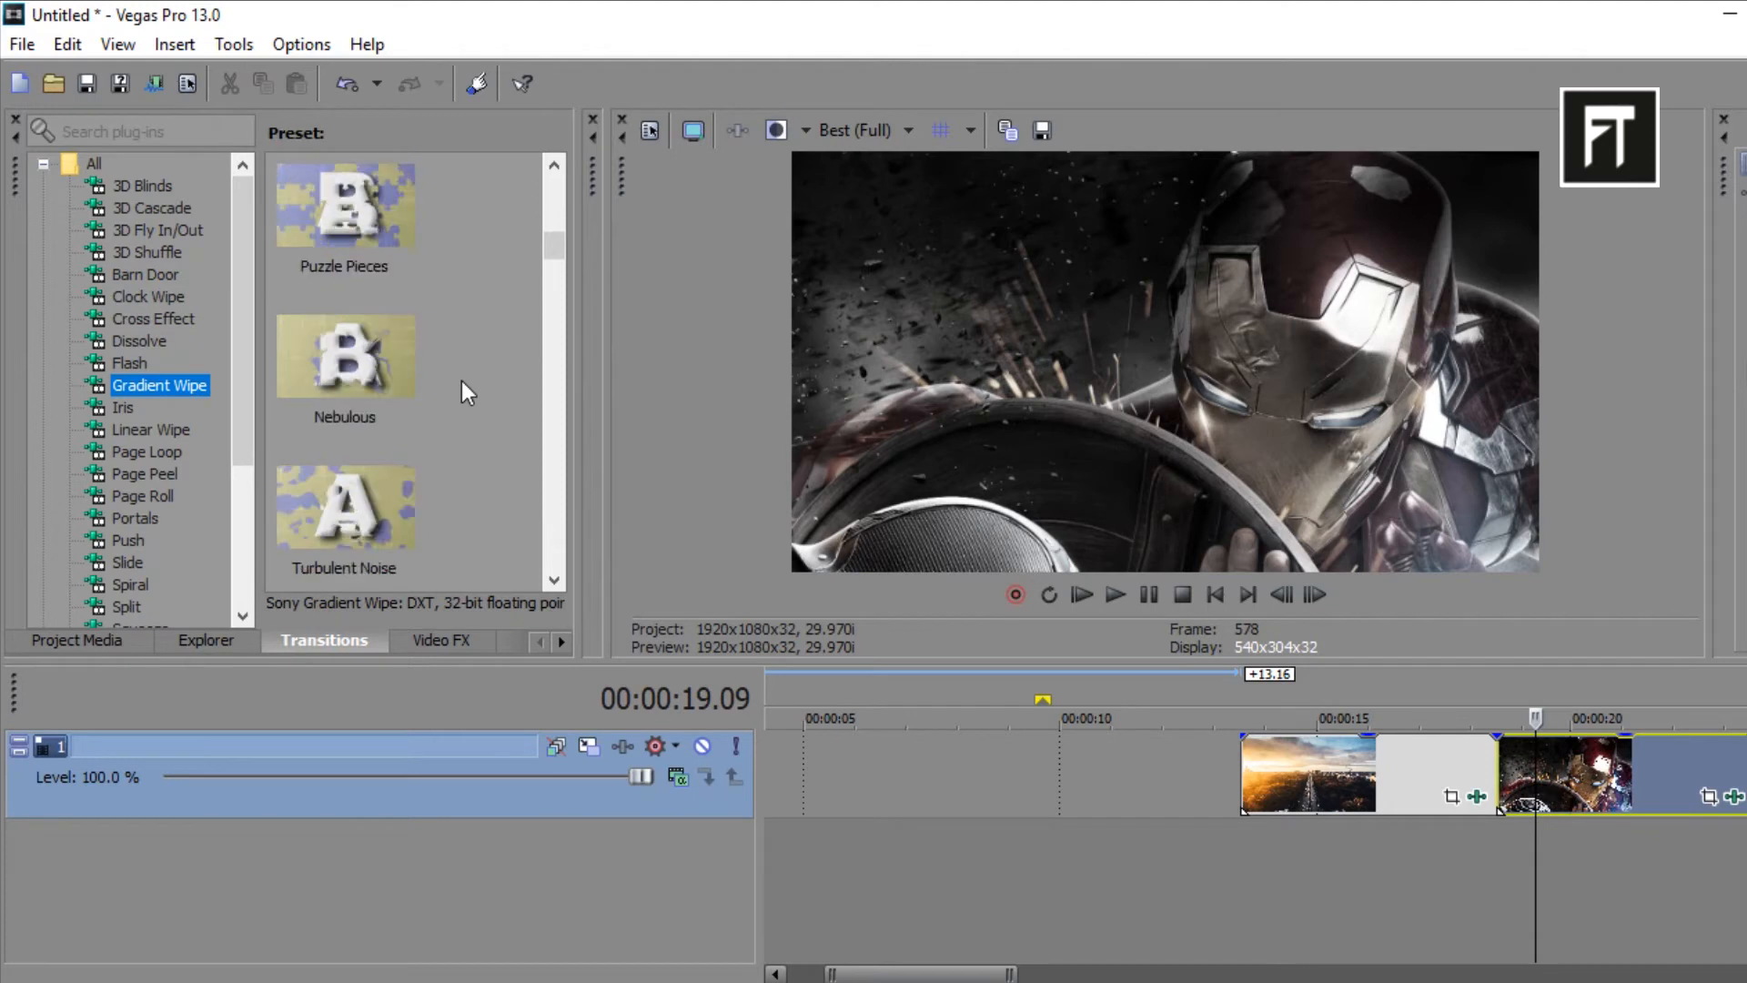
scroll(down, 3)
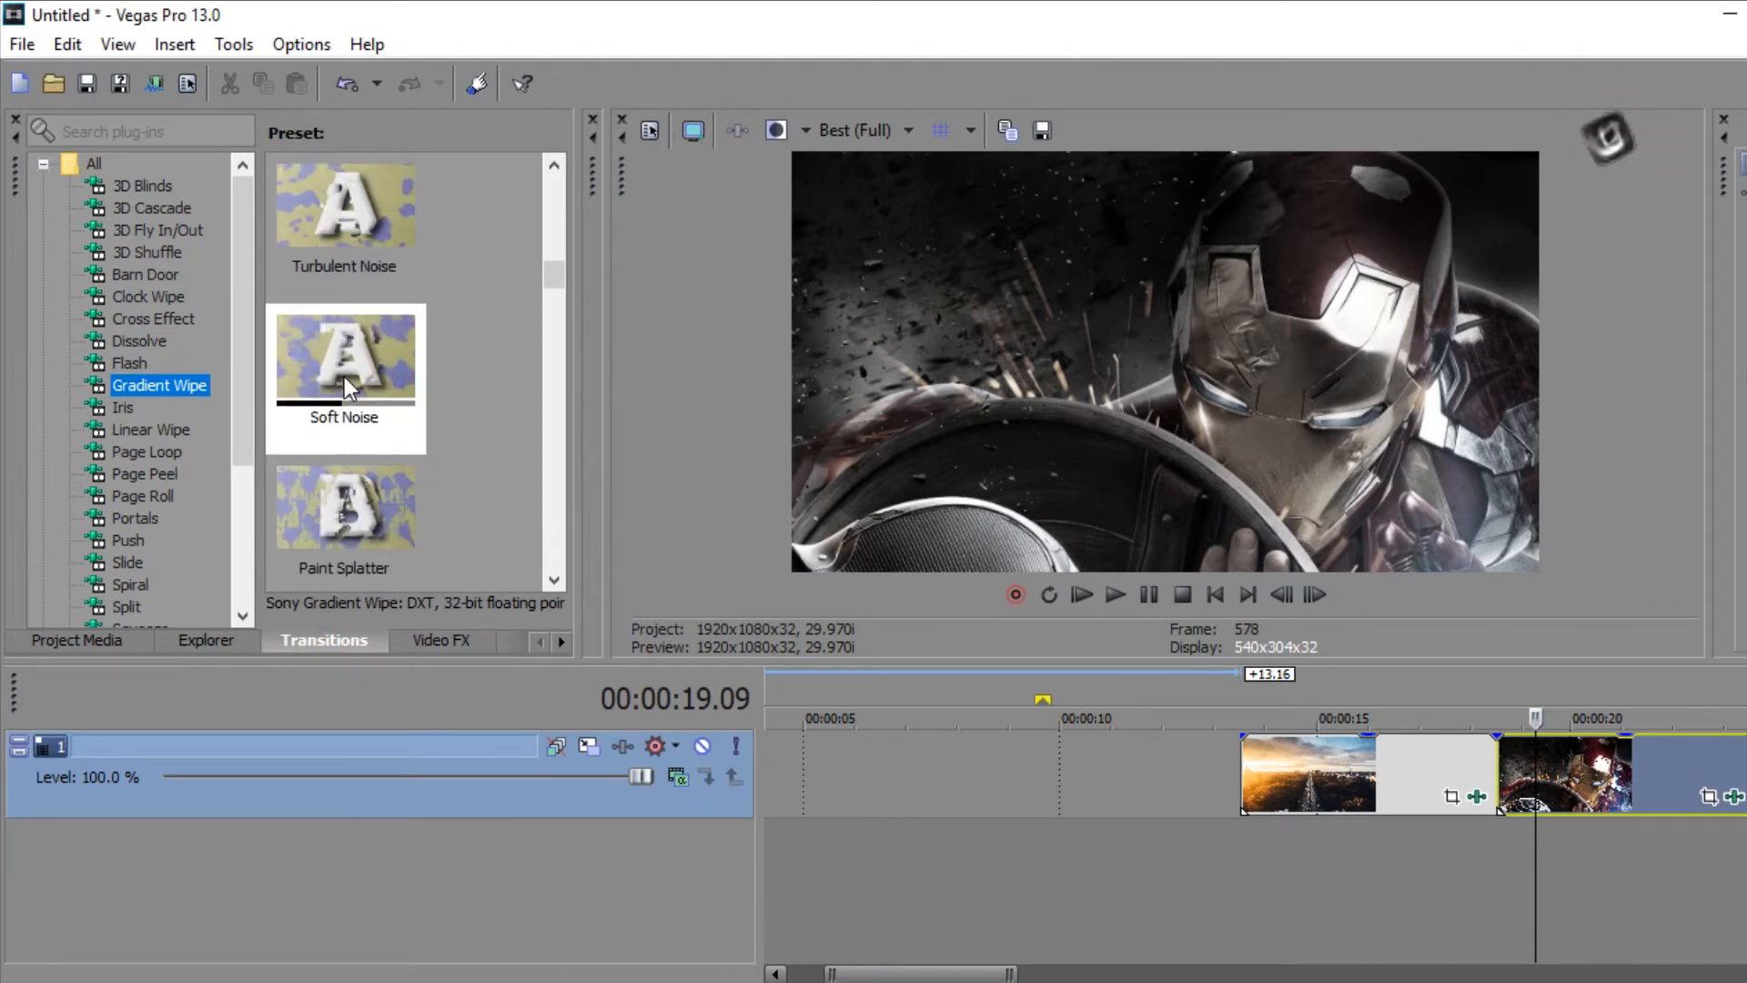
click(343, 356)
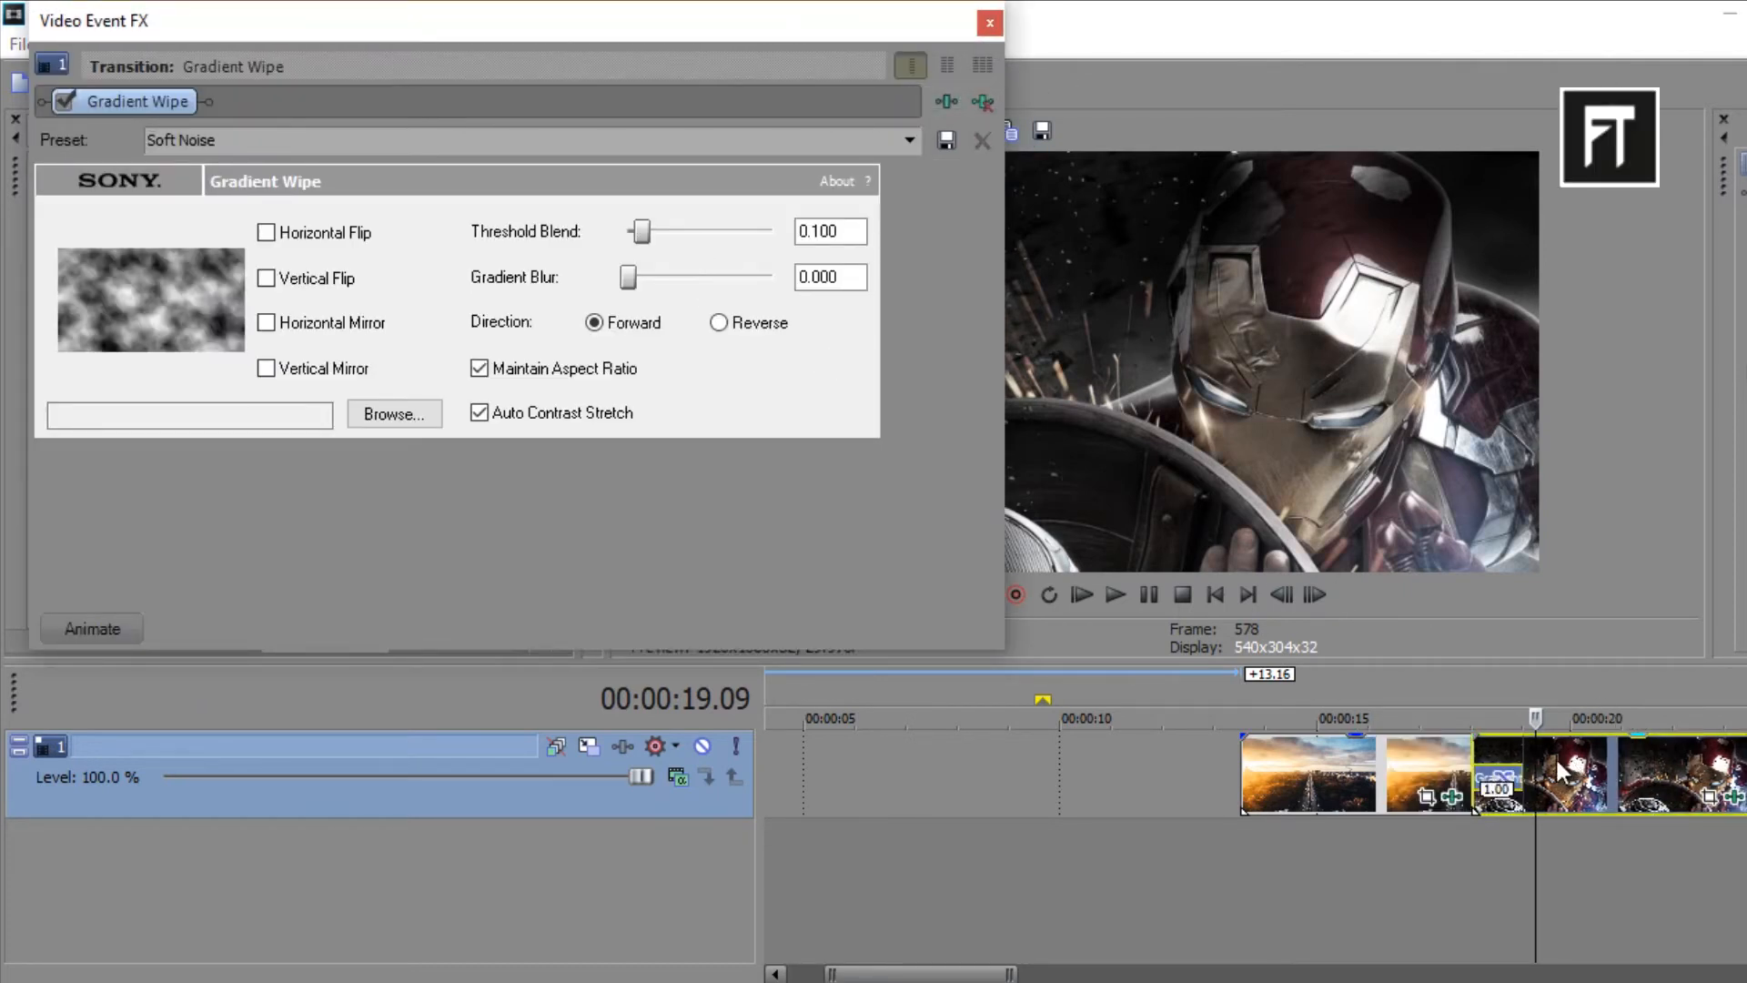
- Close the transition settings and play the project from the city clip's start
click(987, 22)
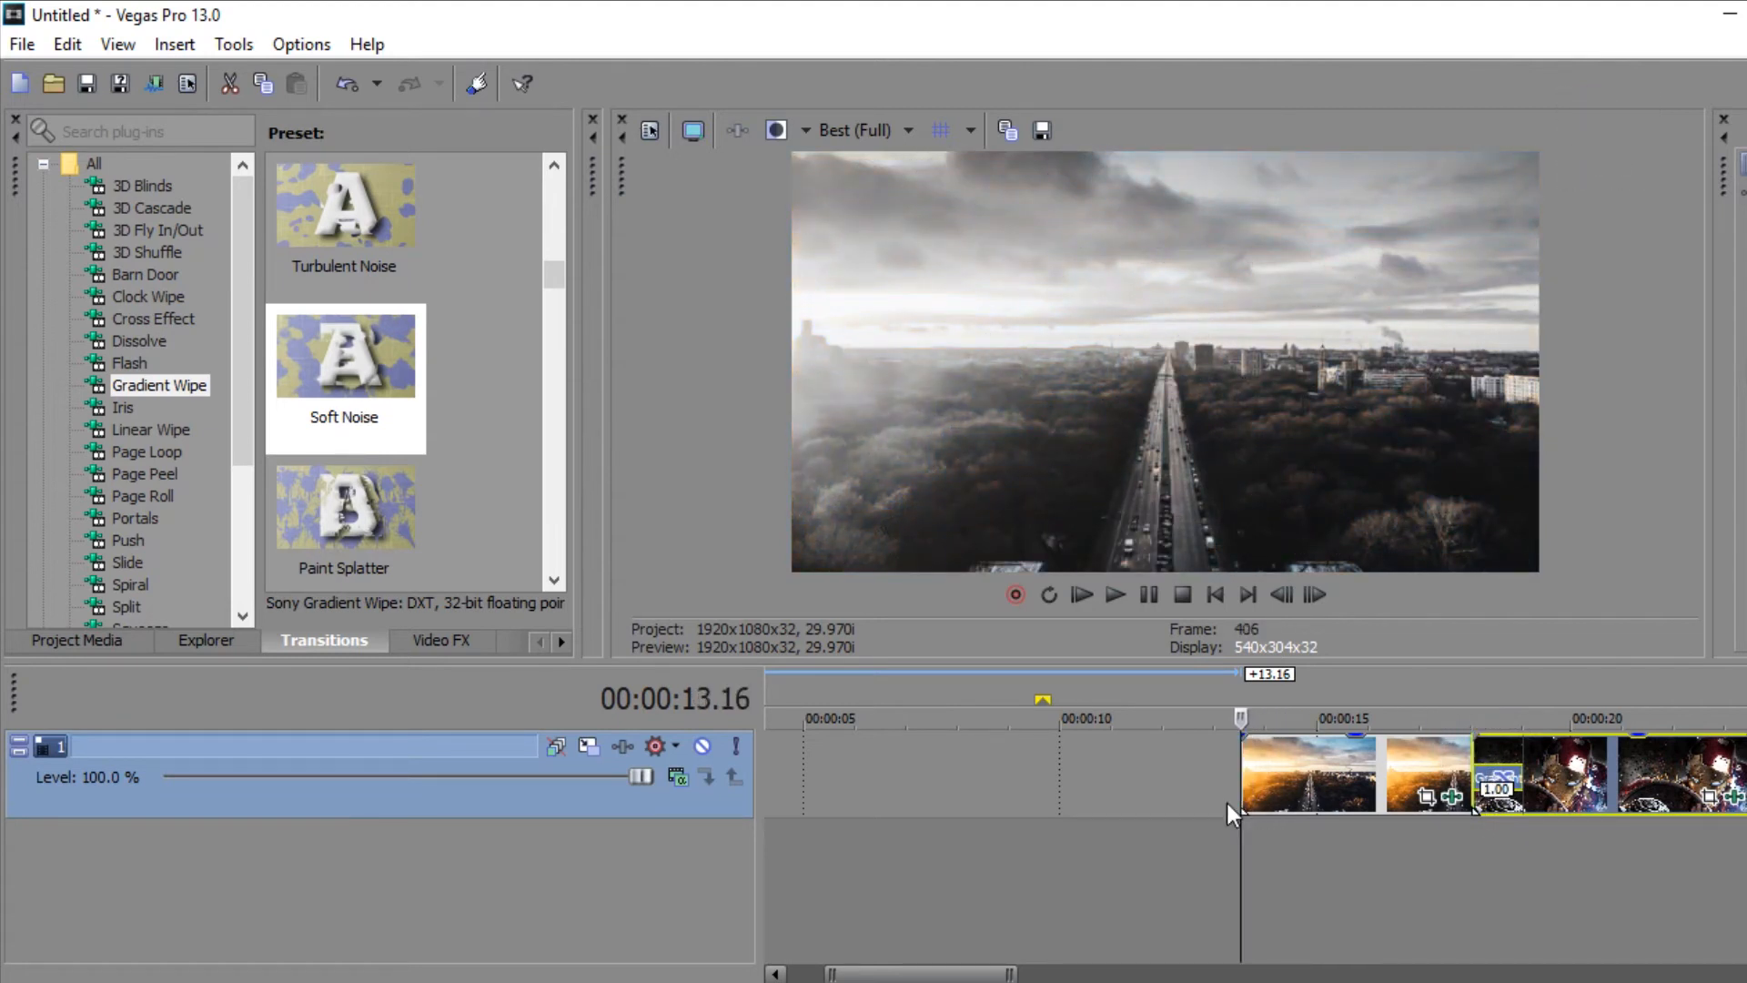
click(1116, 595)
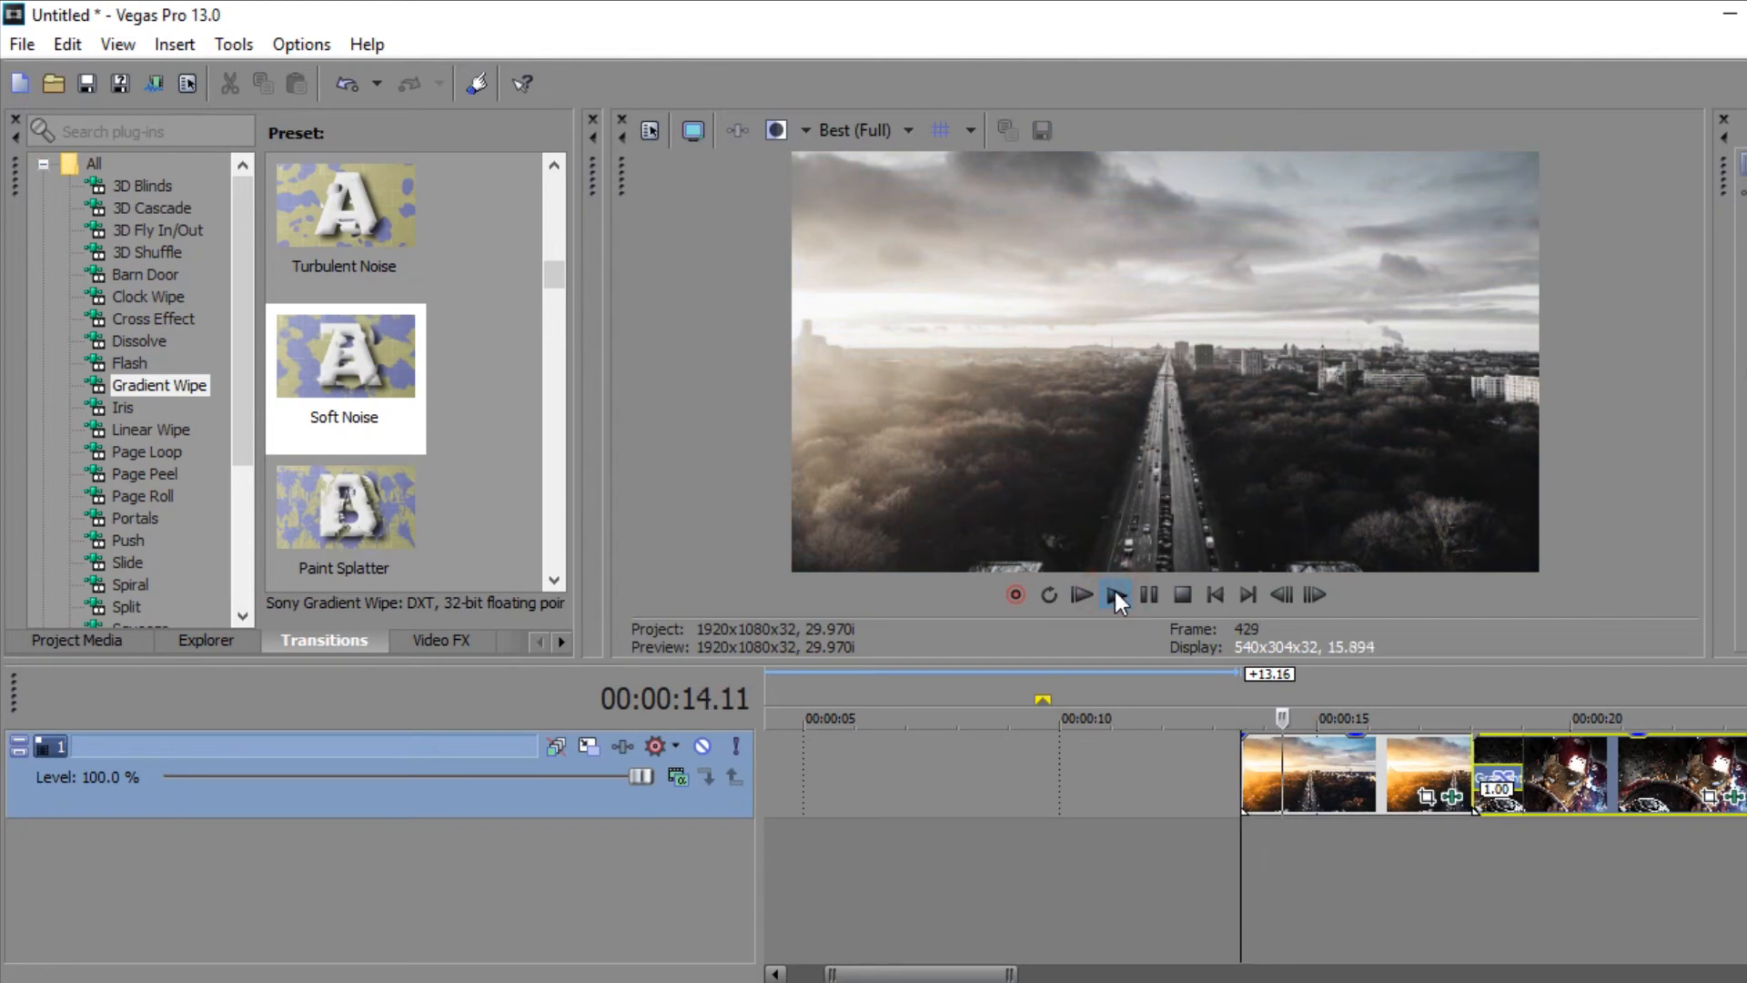